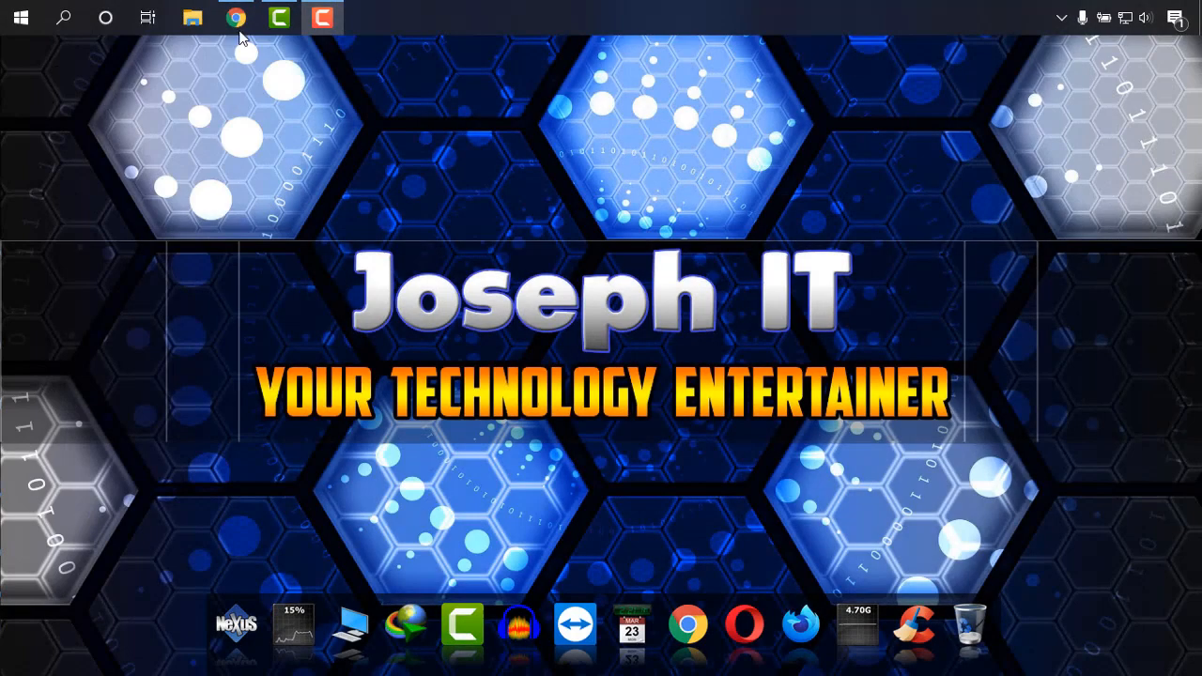
- Open Chrome from the taskbar to show the German Lehrer Facebook page
left_click(234, 17)
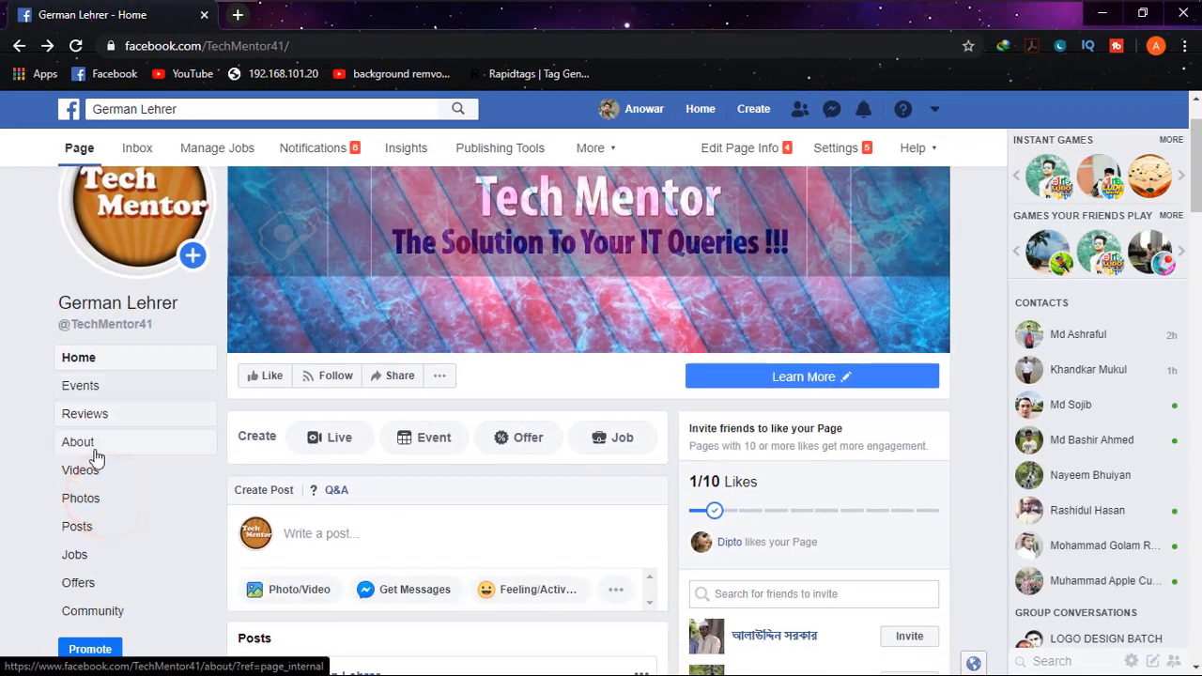
left_click(78, 441)
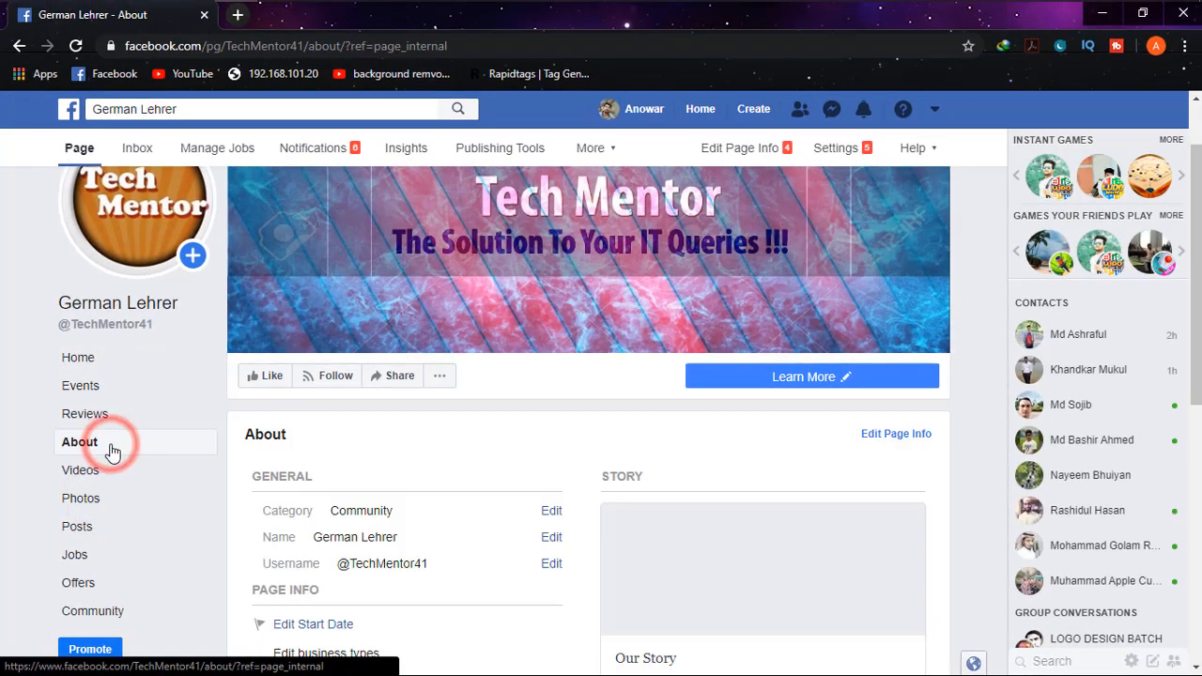
scroll("down", 3)
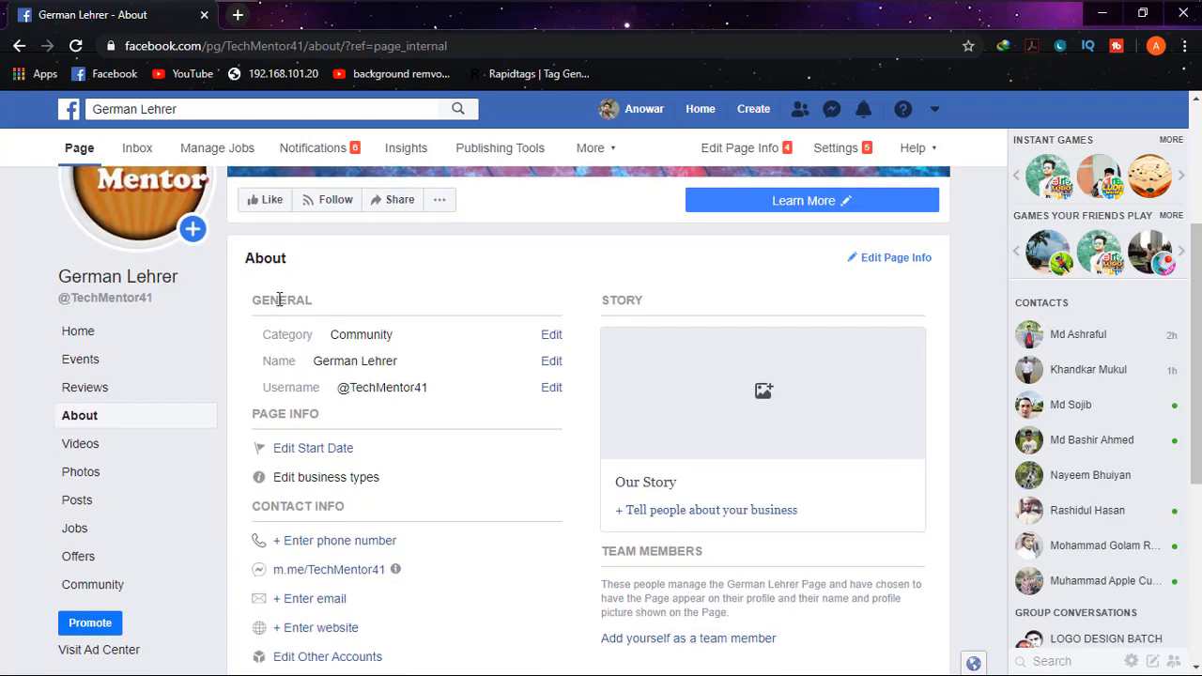
scroll("down", 3)
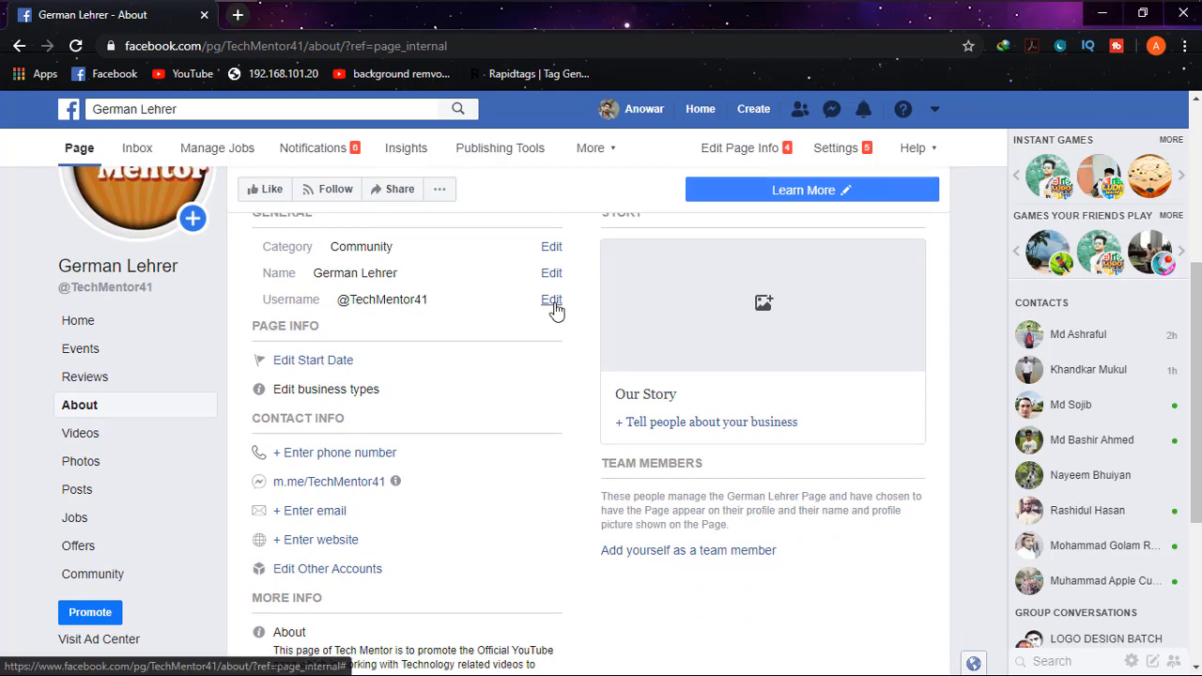
- Try 'germanlehrer' as the page username, then clear the field when it's taken
left_click(551, 299)
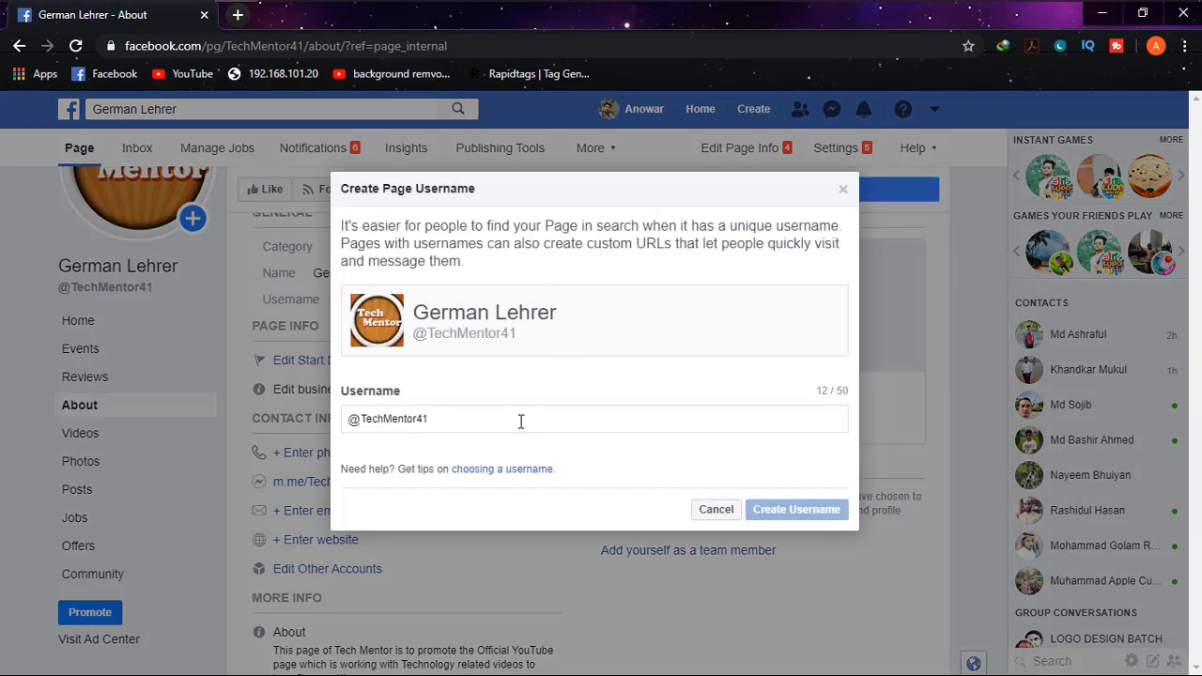
double_click(398, 418)
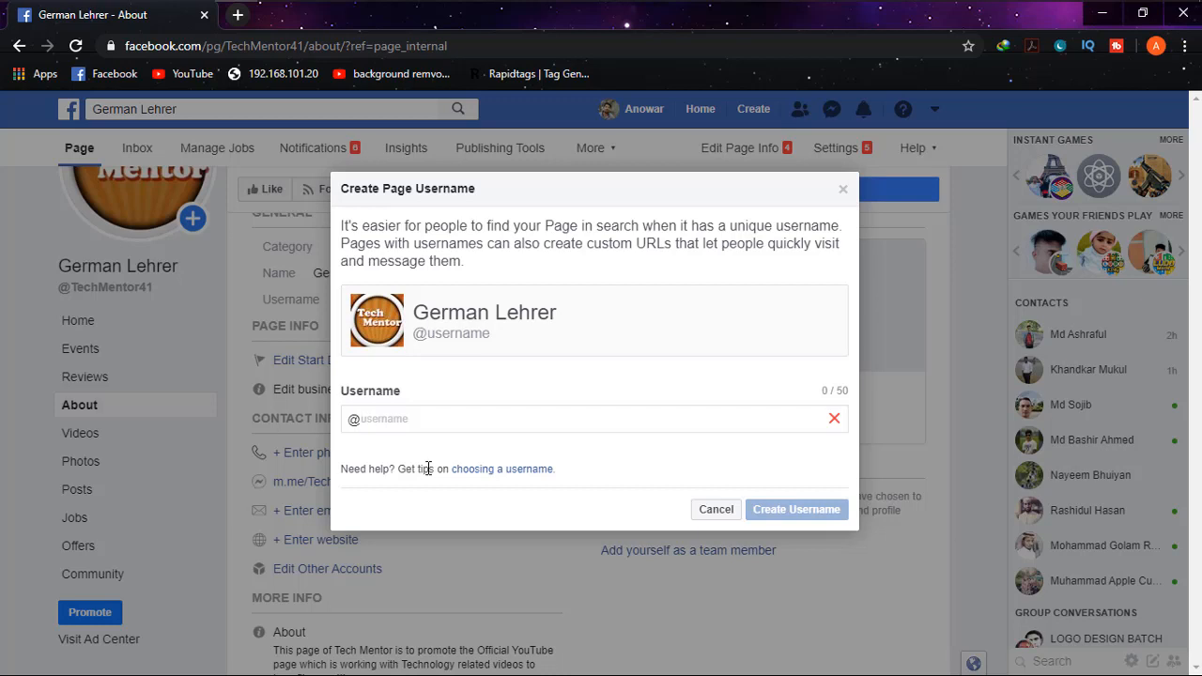
type("germanlehrer")
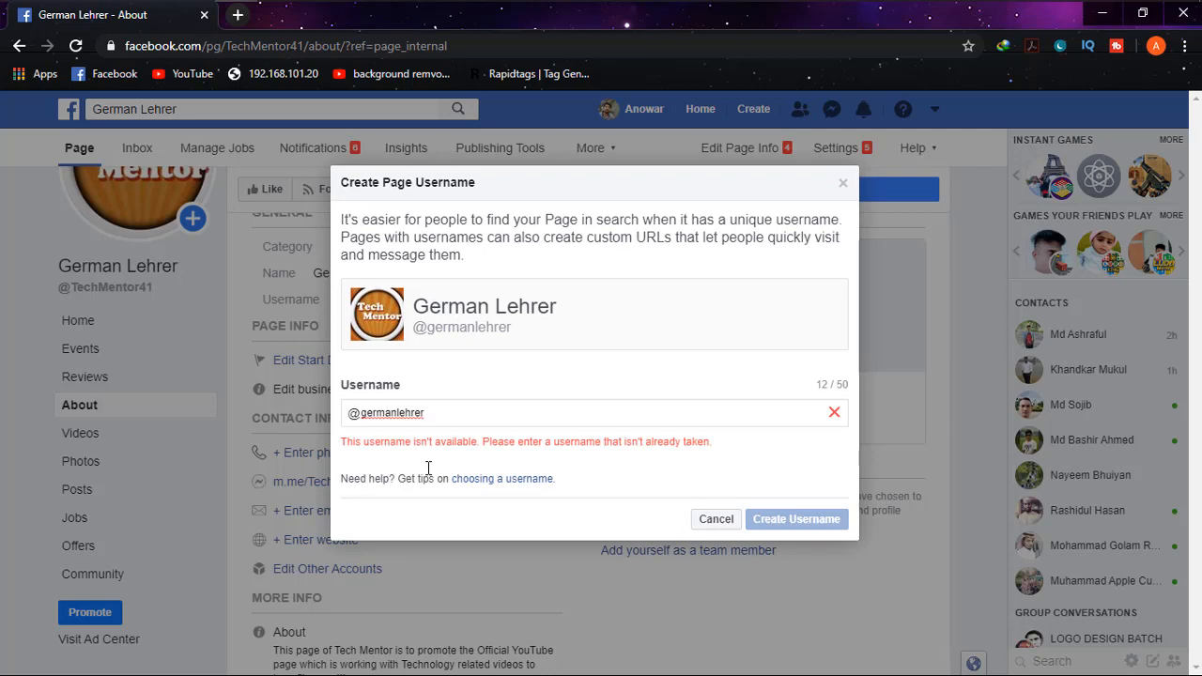
left_click(834, 412)
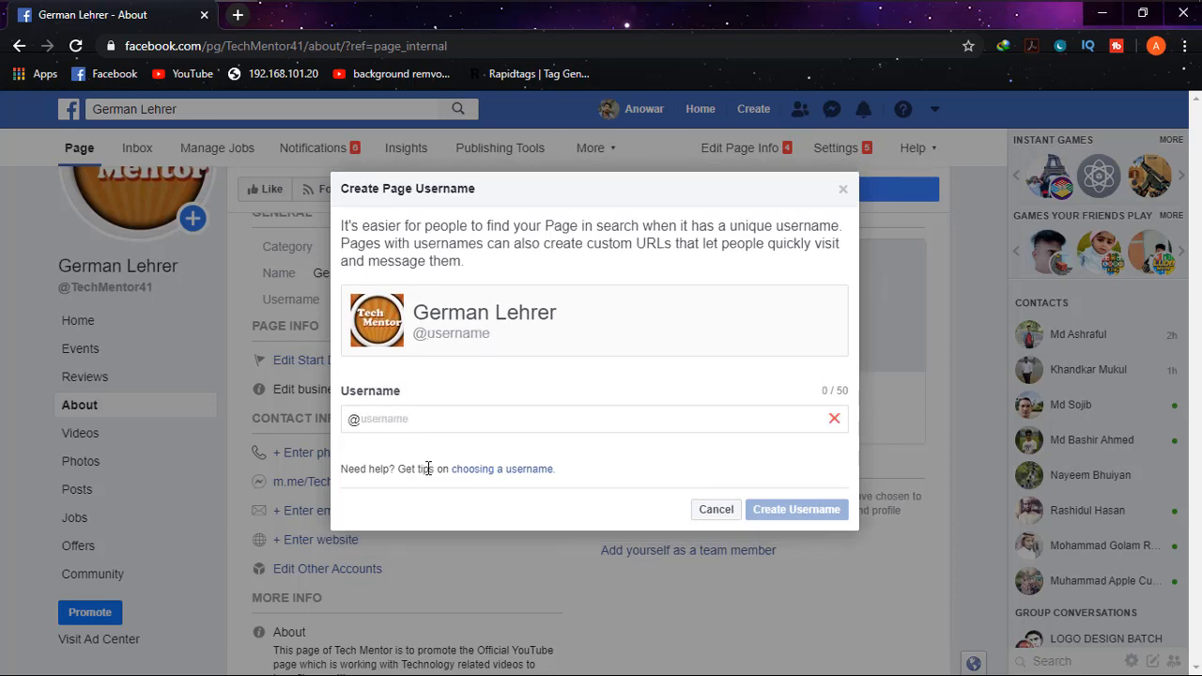
- Enter 'lehrergerman' in the Username field, which shows as available
type("lehrergerman")
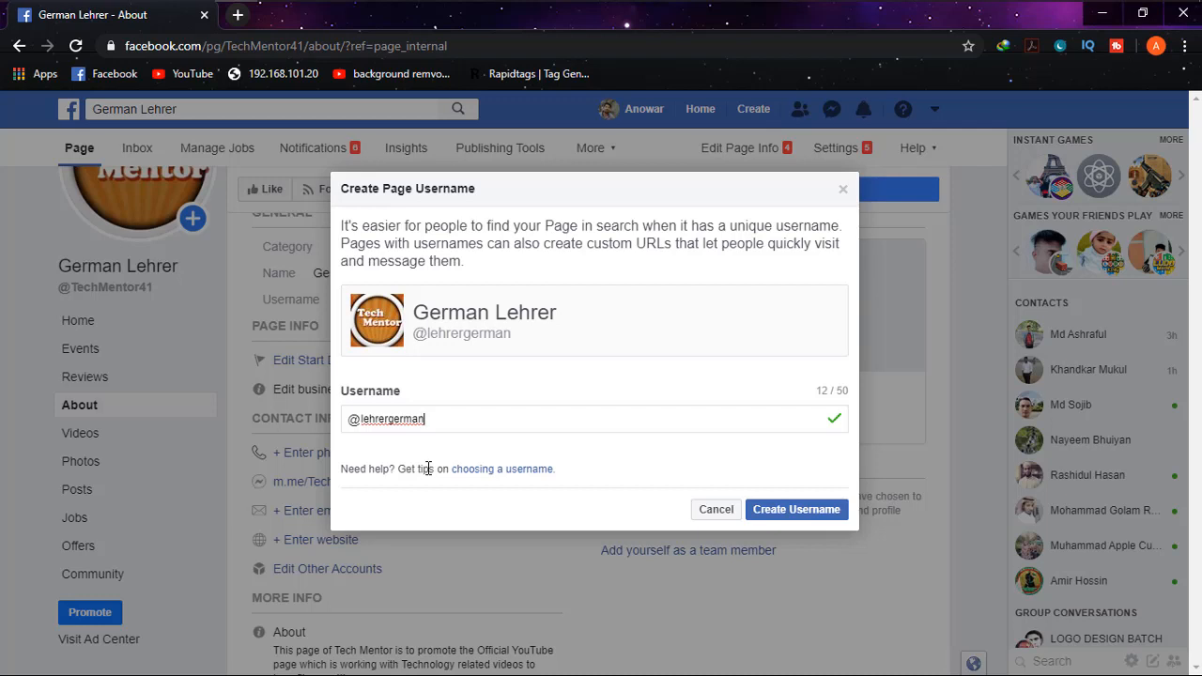
mouse_move(718, 281)
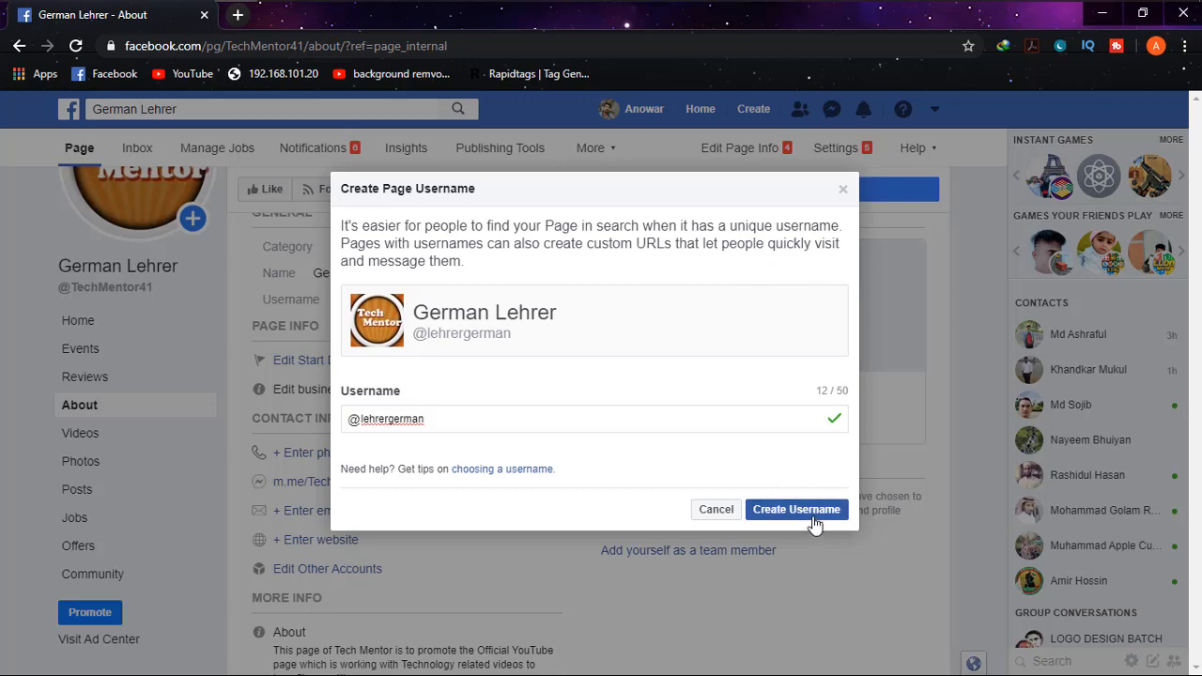
left_click(795, 509)
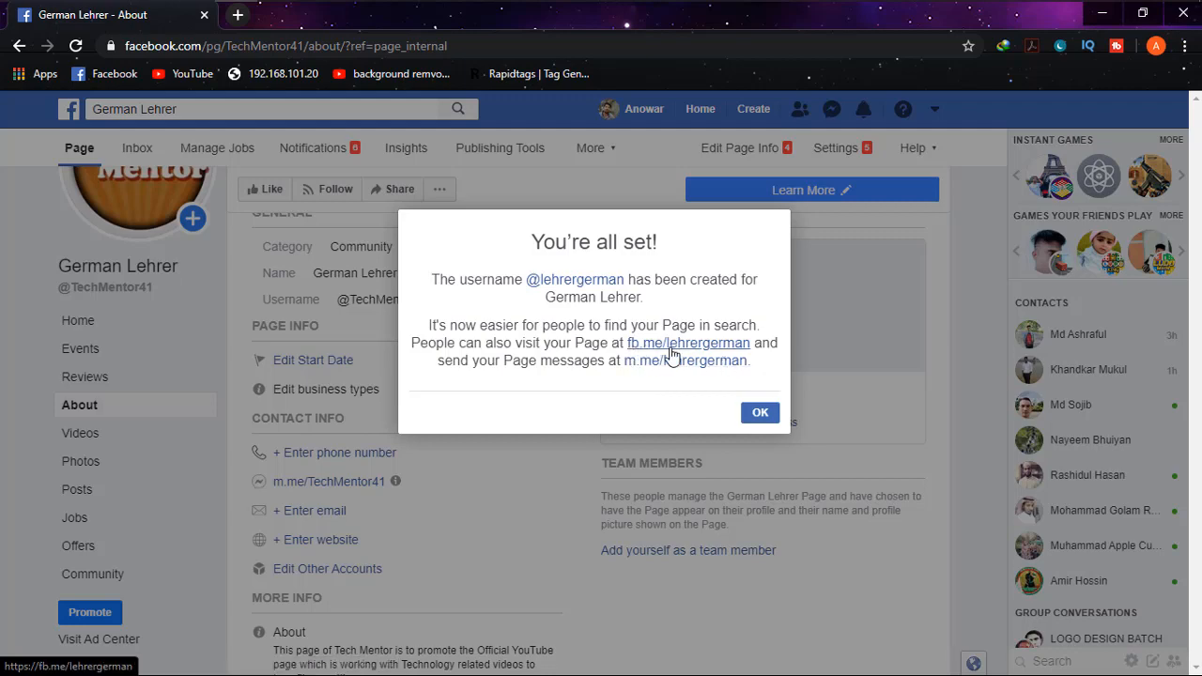
mouse_move(685, 366)
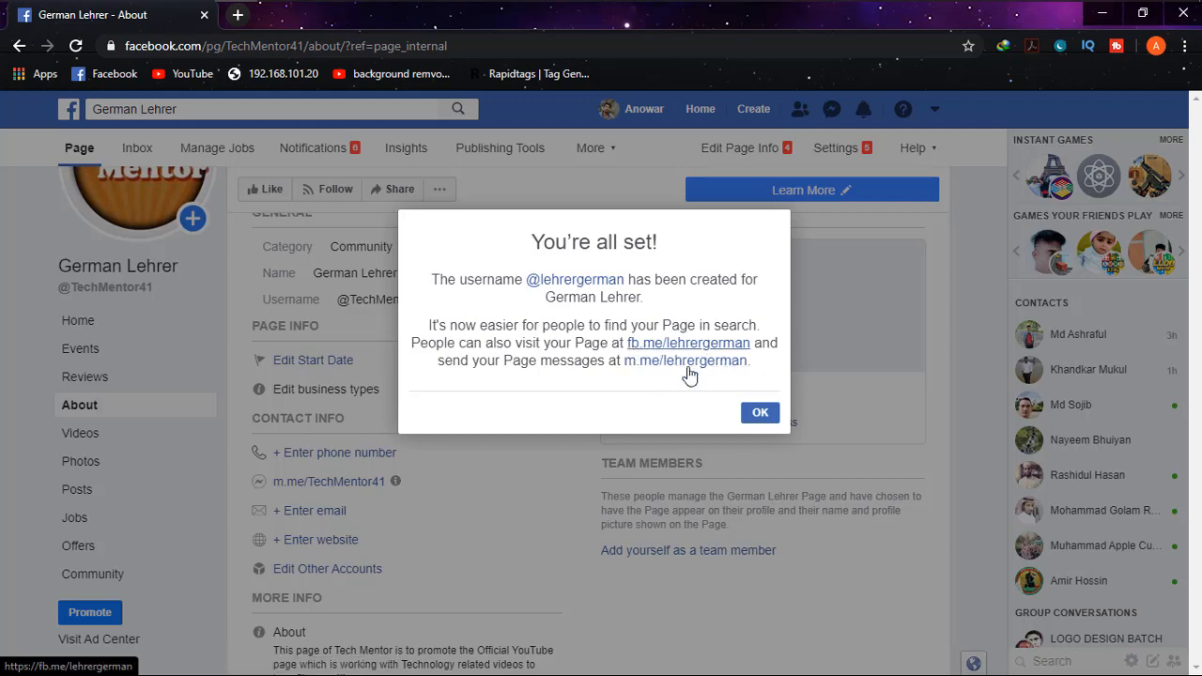
left_click(759, 412)
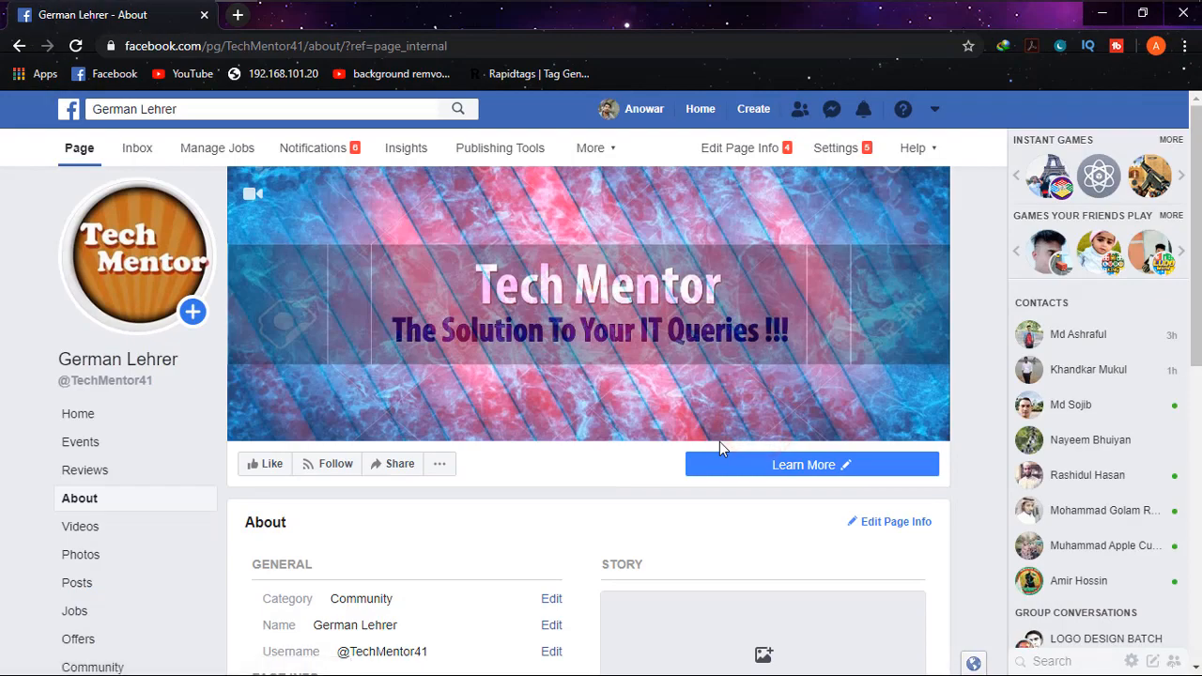